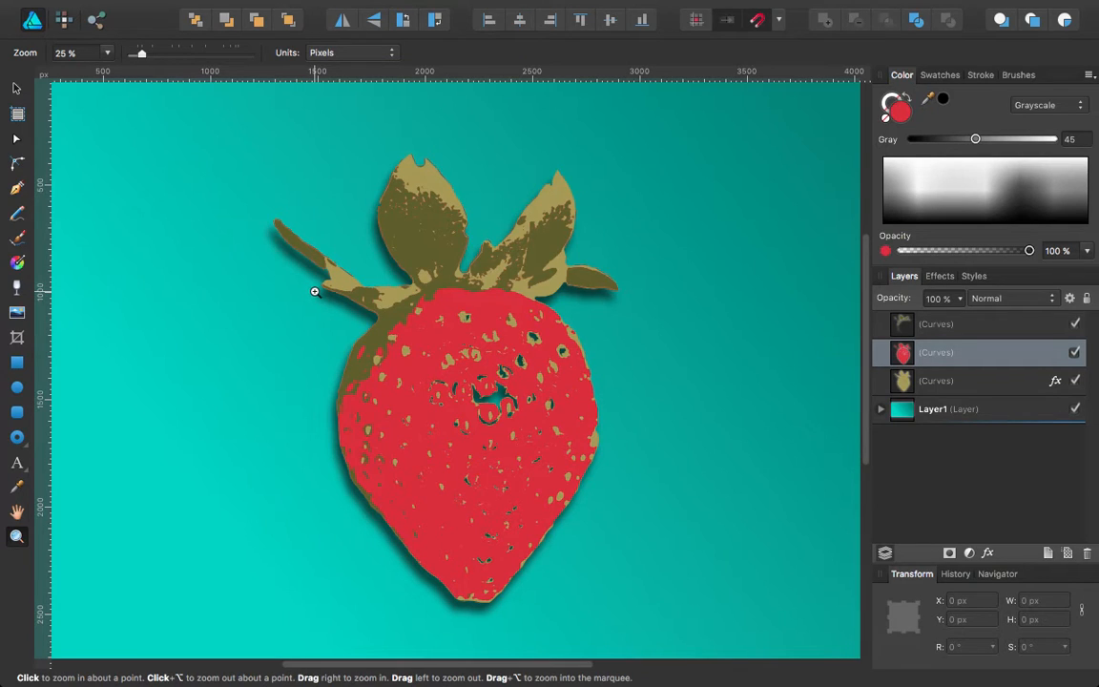
mouse_move(360, 301)
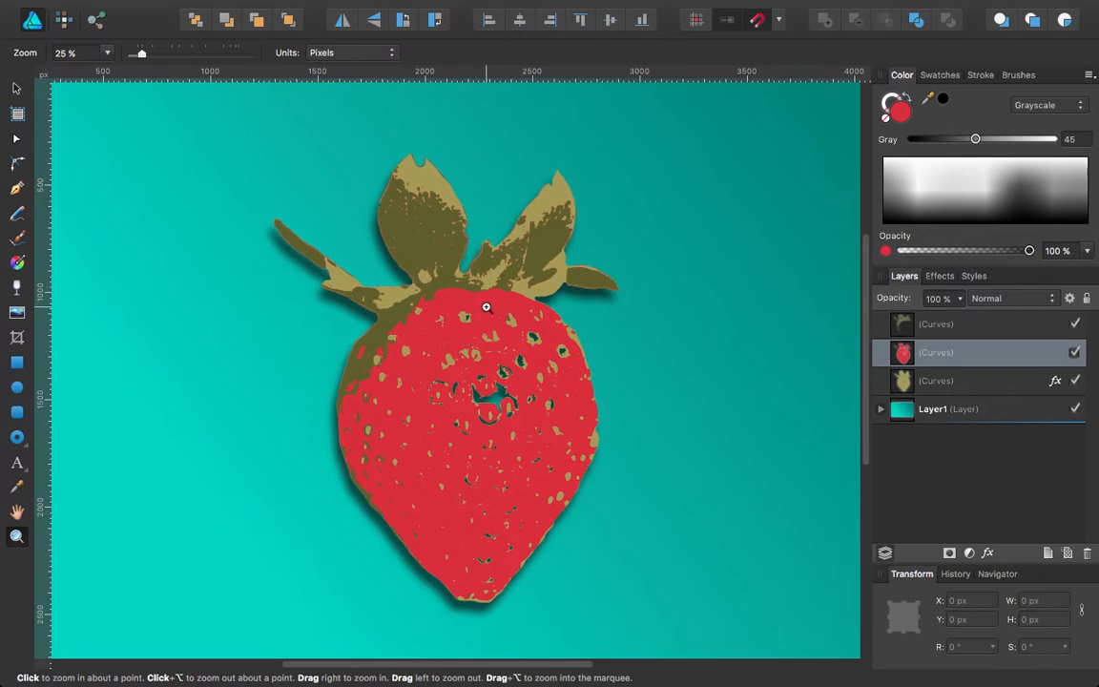
mouse_move(560, 296)
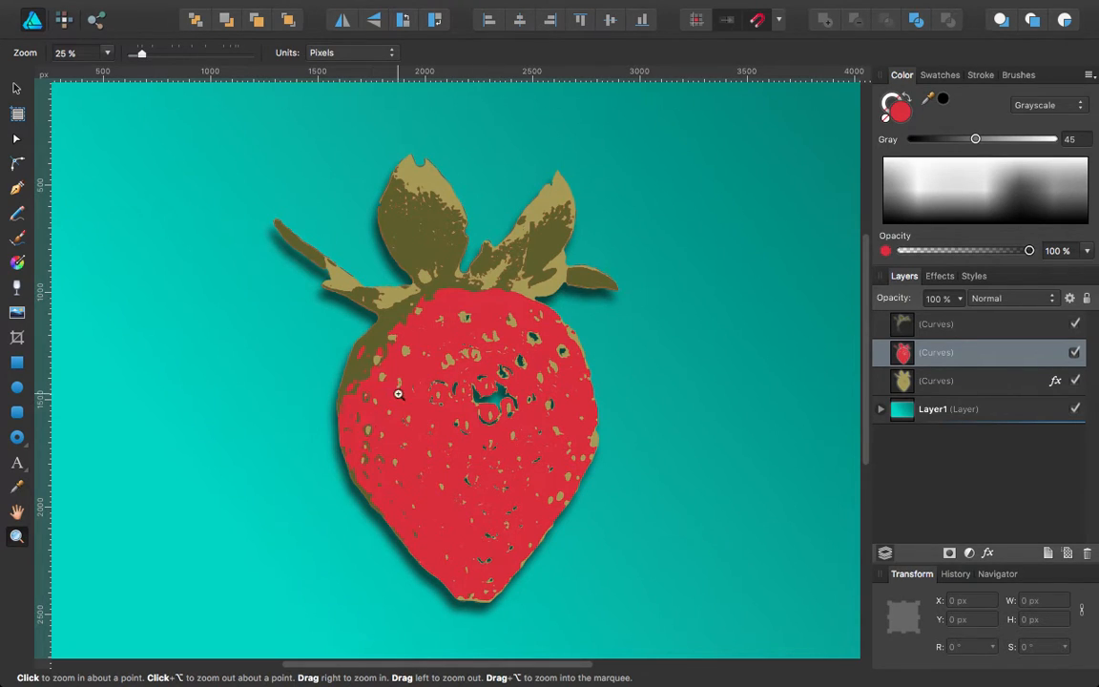
mouse_move(360, 391)
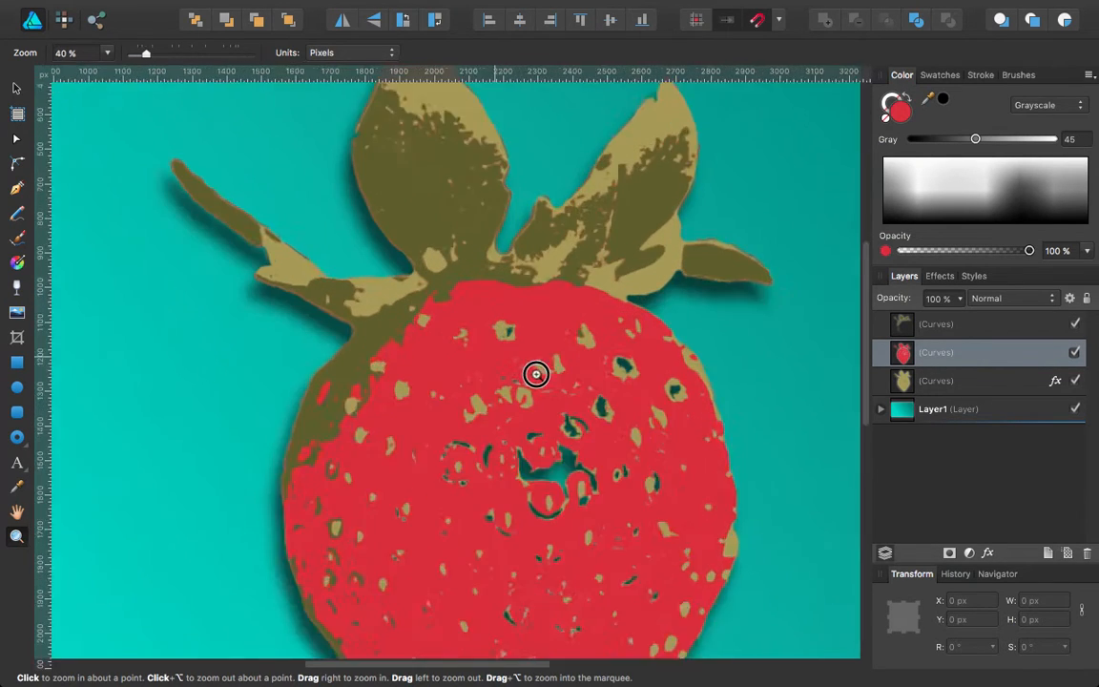
Zoom in on the strawberry's top and erase a spot from the leaves Curves layer
click(535, 373)
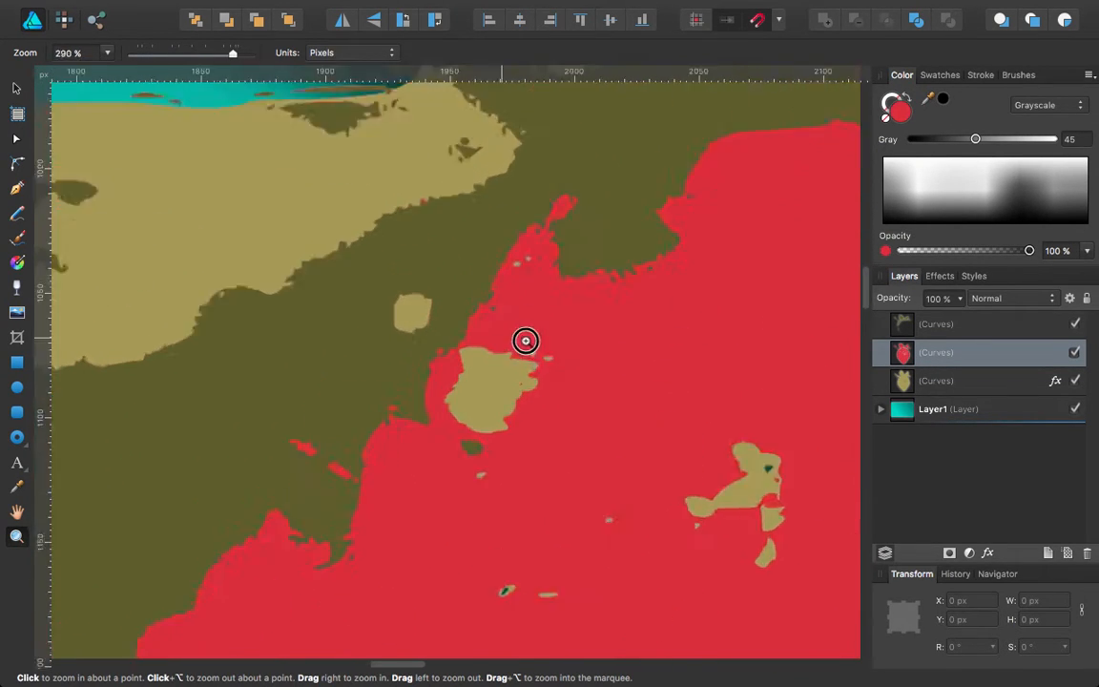
click(526, 341)
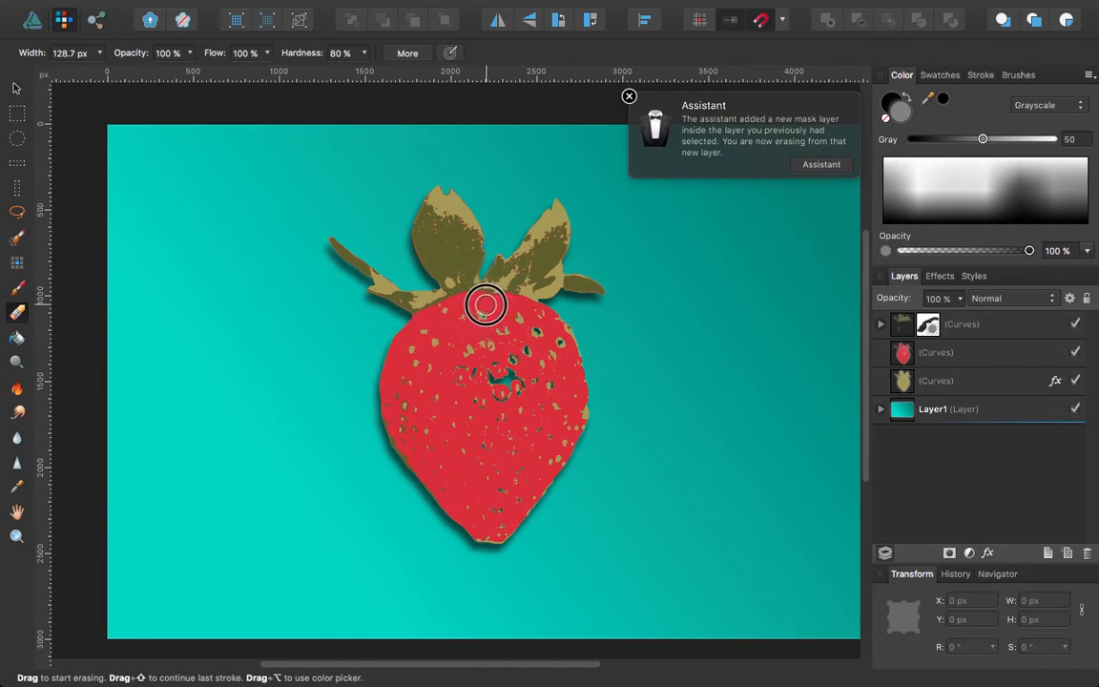
click(629, 96)
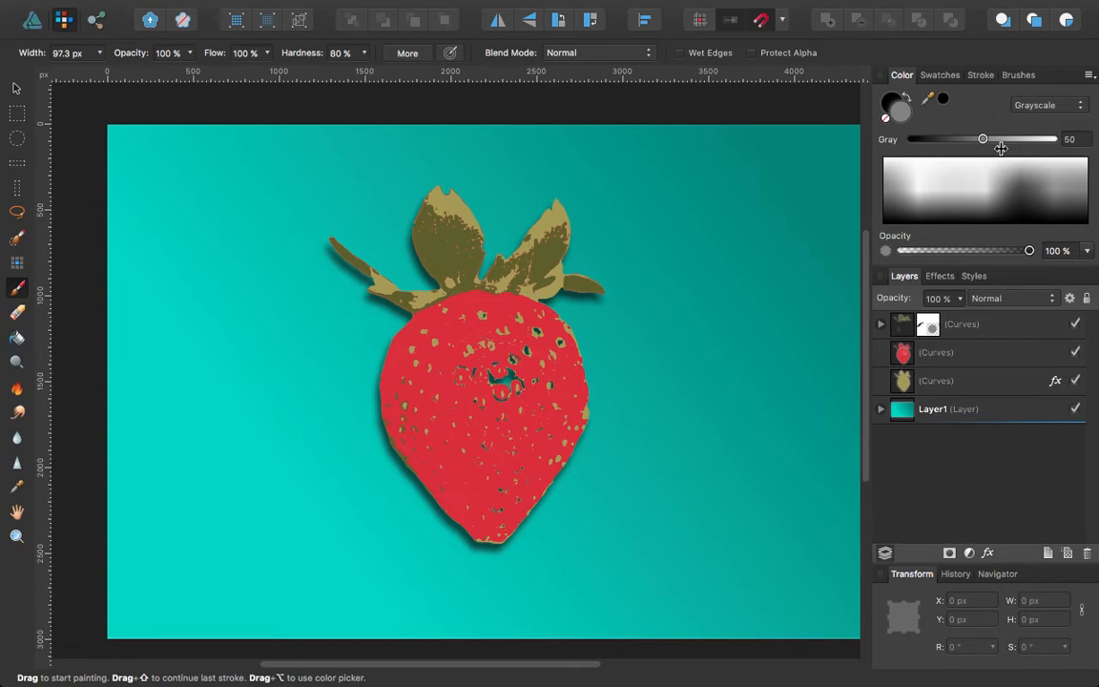
Set the paint colour to Grayscale Gray 50 and brush a stroke into the leaves mask
click(1048, 105)
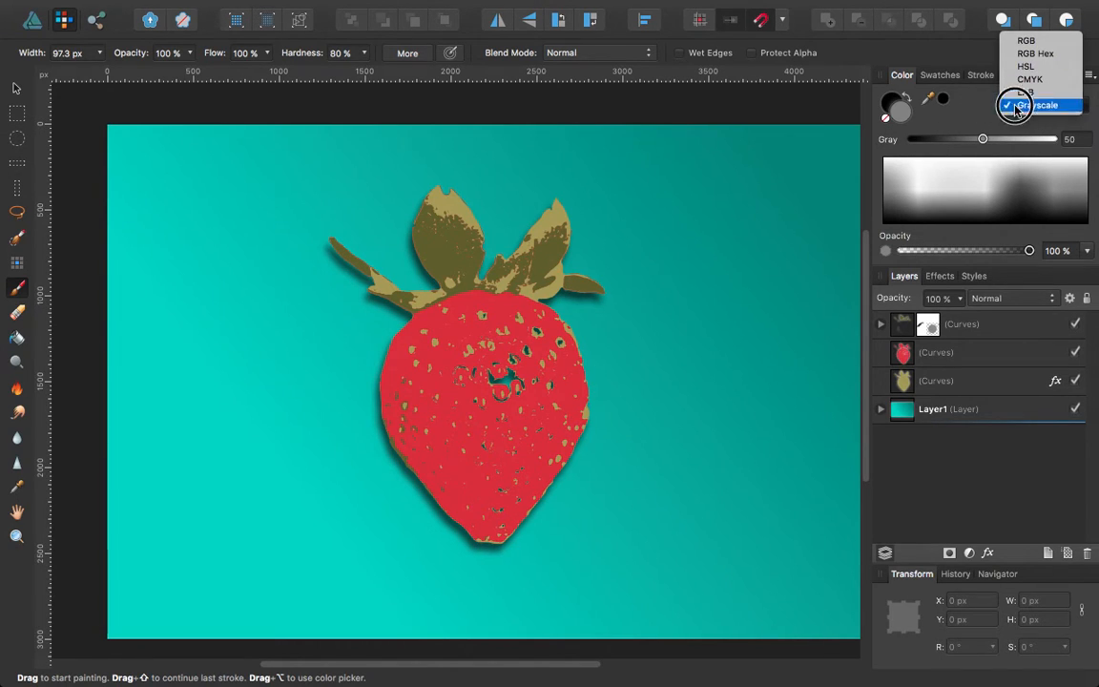
click(1043, 105)
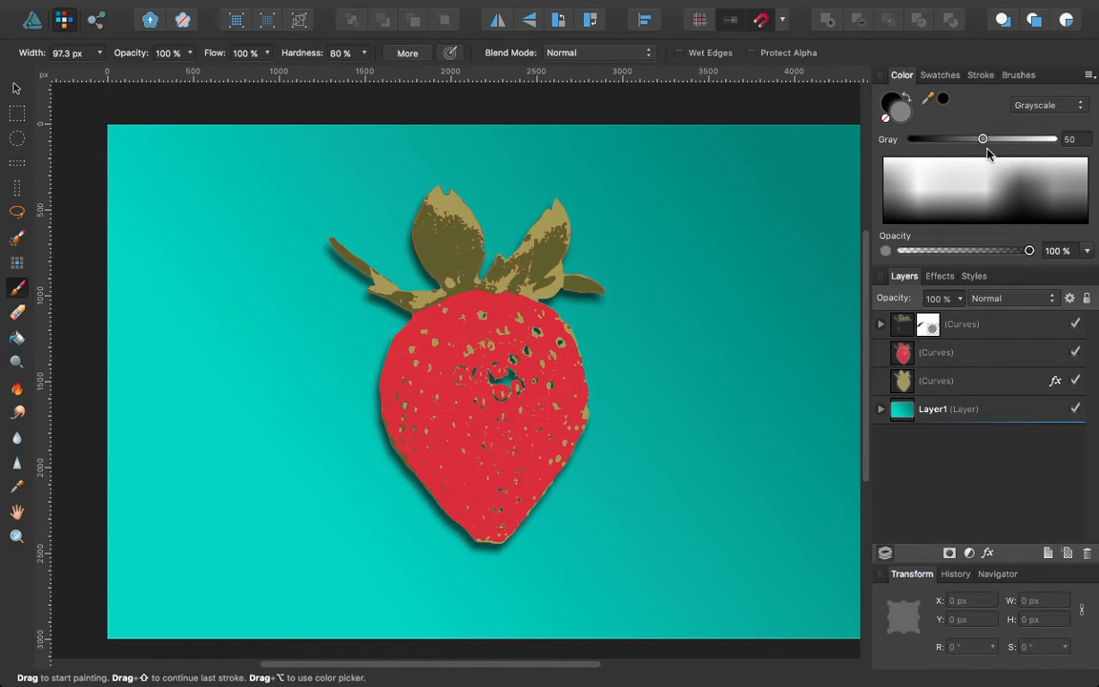
drag(982, 138, 980, 138)
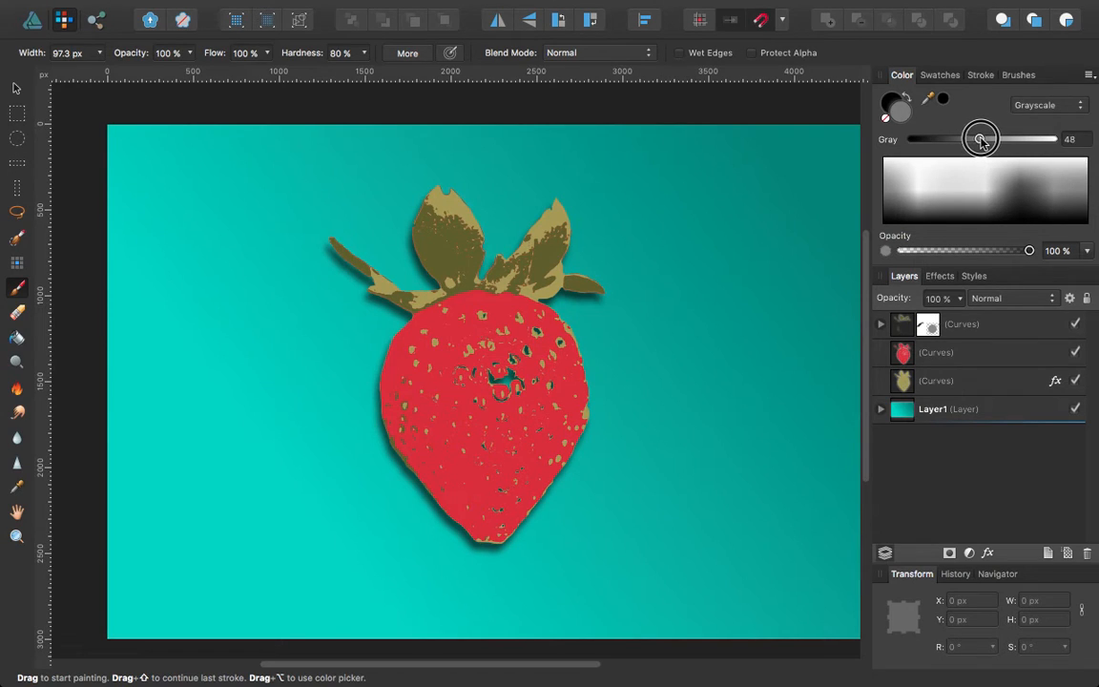
drag(980, 138, 983, 138)
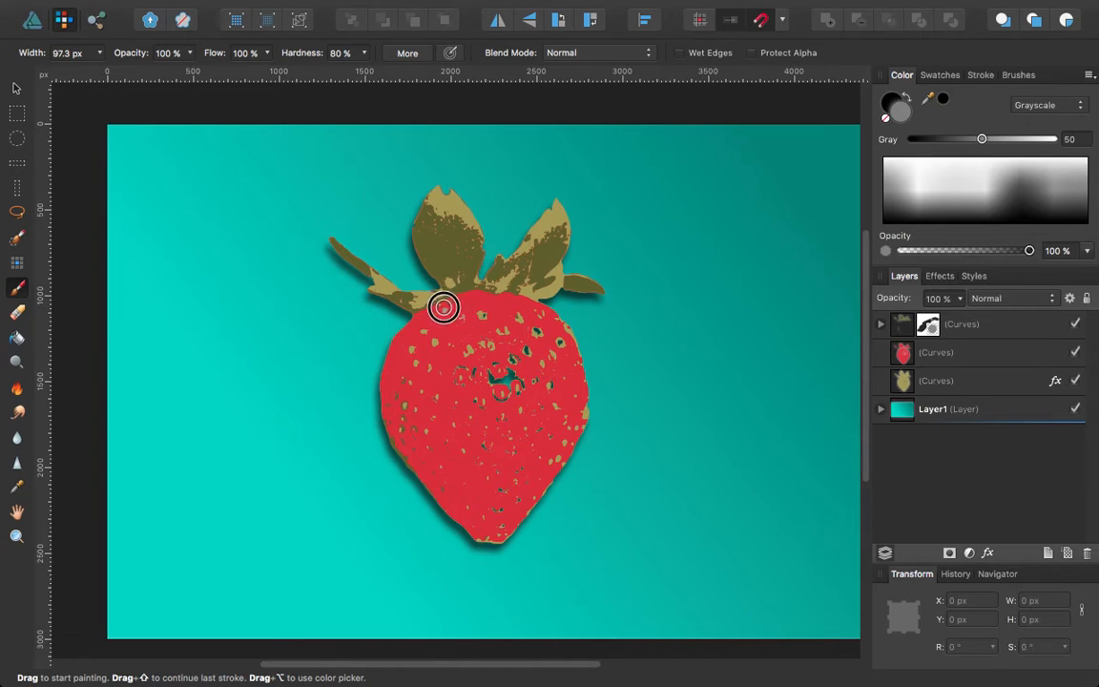
drag(444, 307, 373, 402)
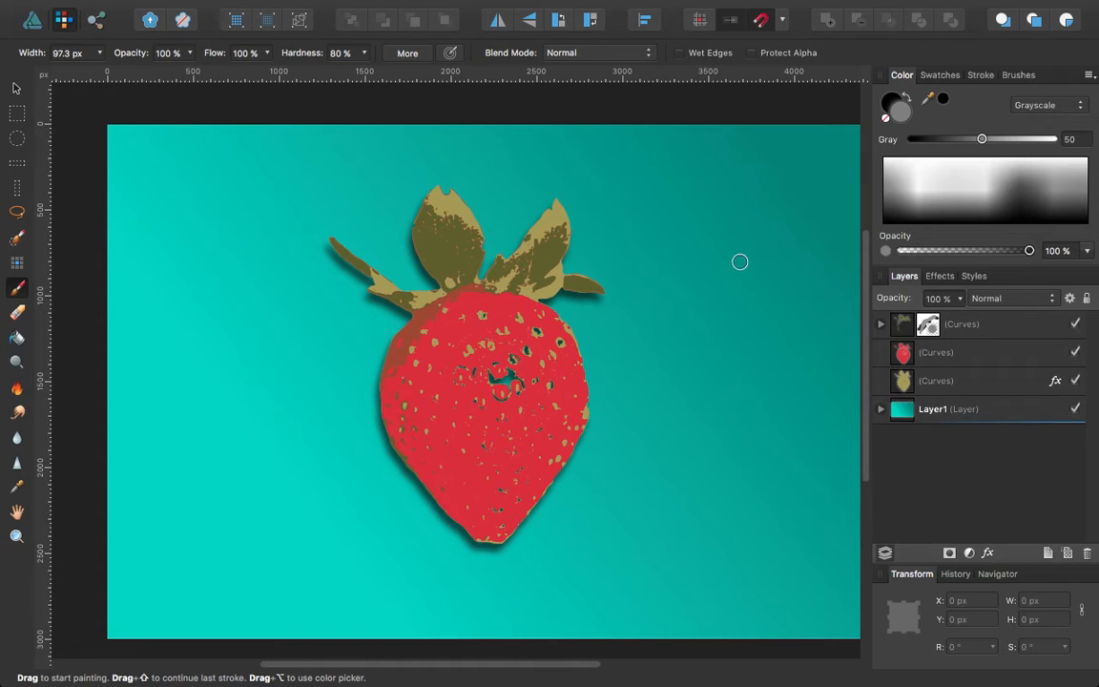
mouse_move(14, 324)
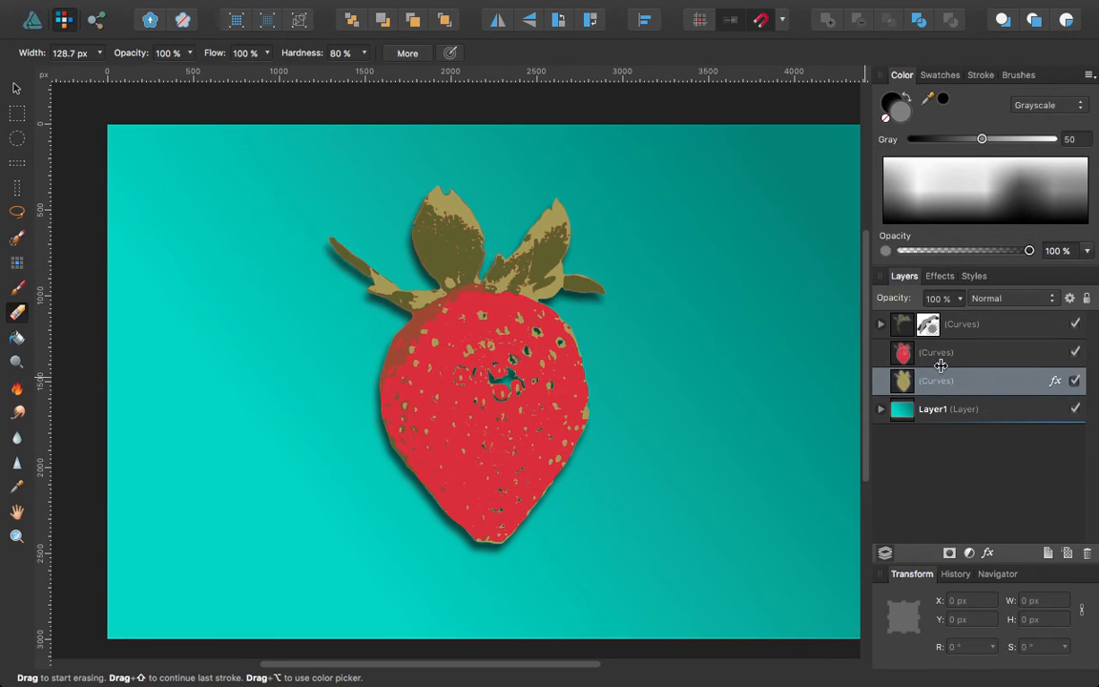
Select the red Curves layer and erase a bite along the strawberry's lower-left edge
click(935, 352)
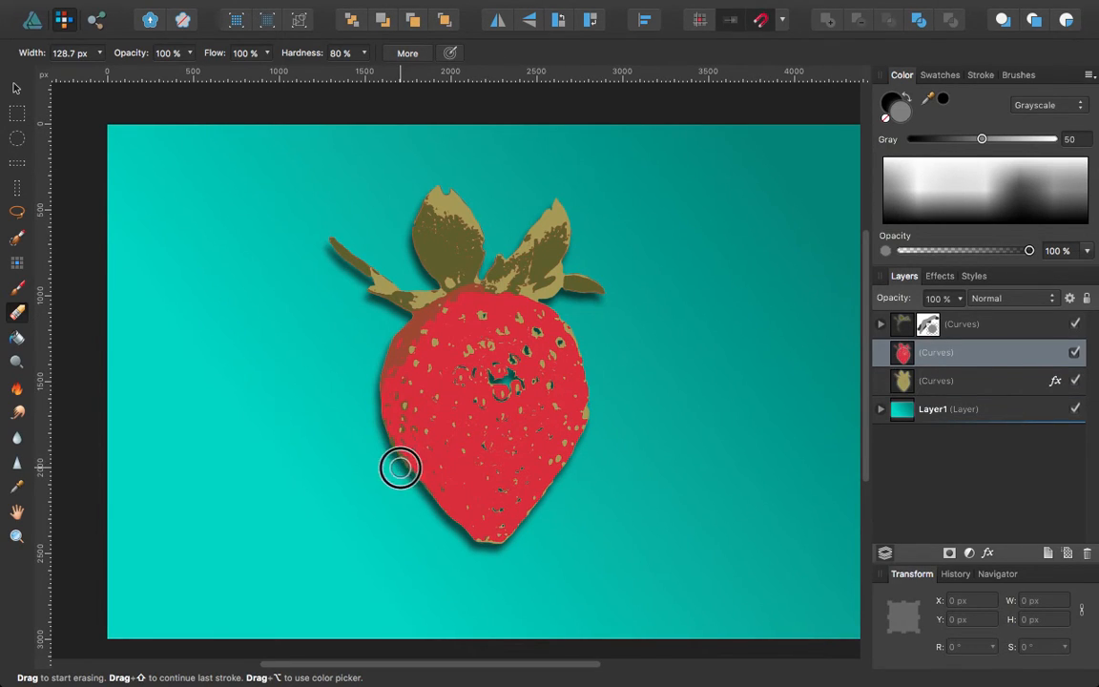
drag(400, 468, 436, 493)
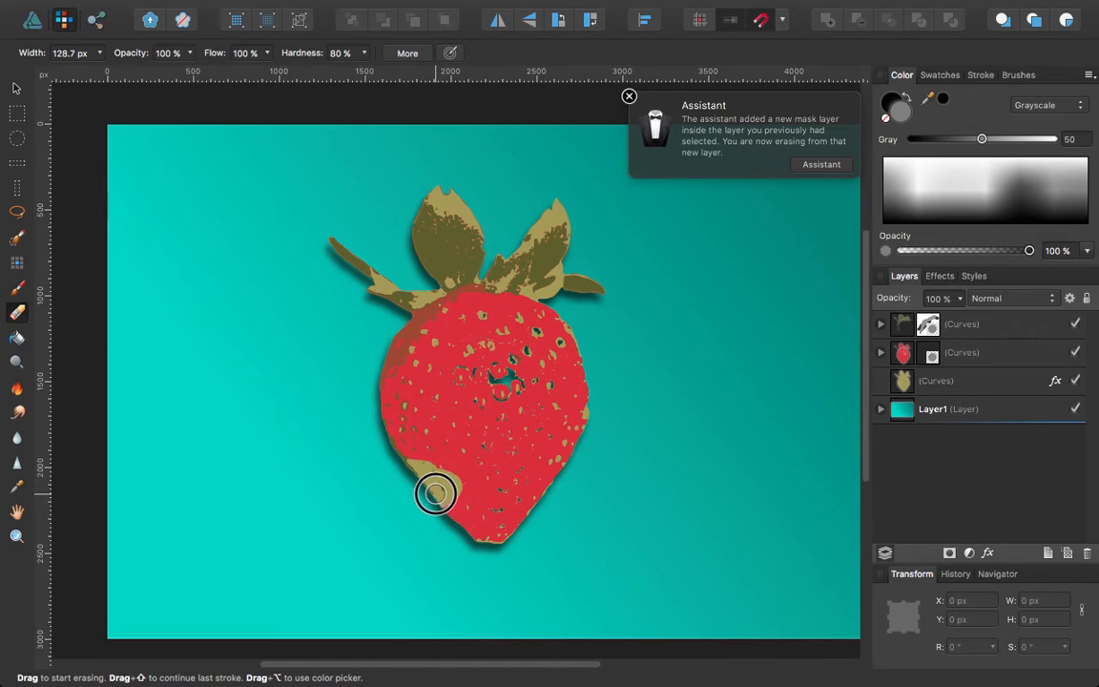
drag(436, 493, 467, 520)
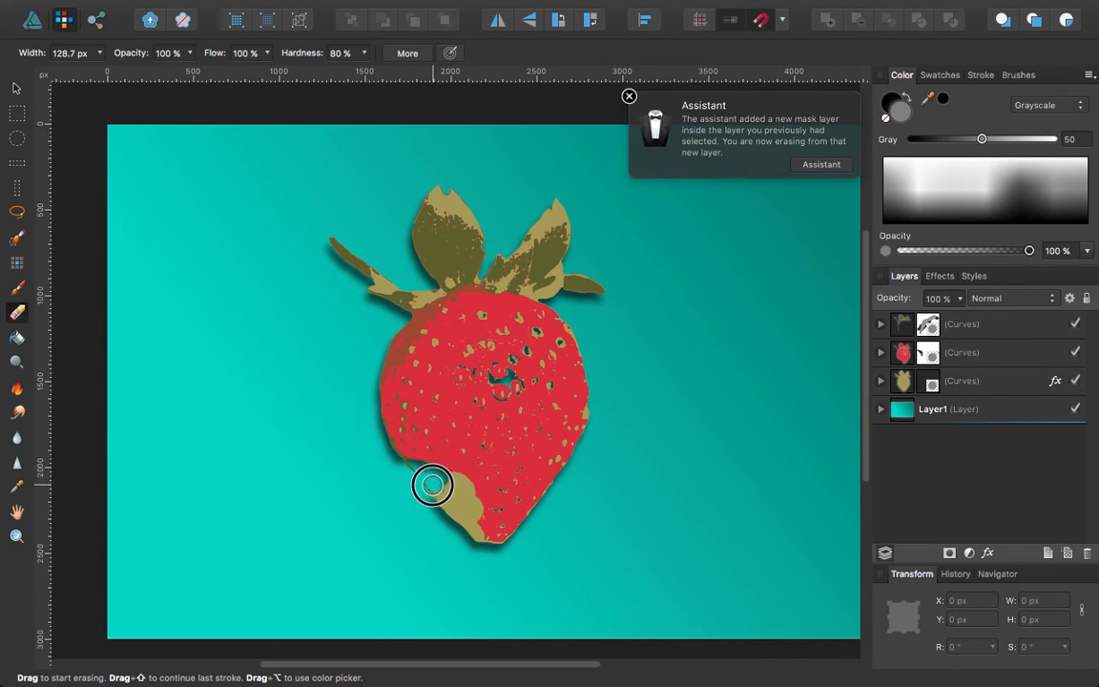
drag(432, 484, 456, 477)
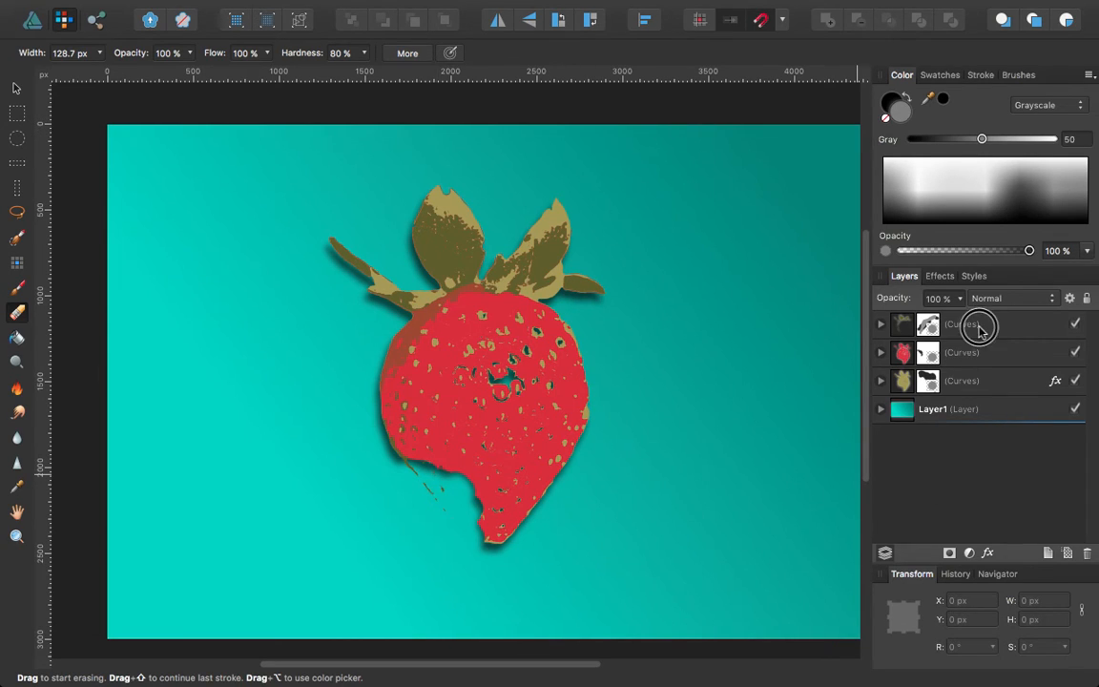
Expand the three Curves layers in the Layers panel to show their nested Masks
click(978, 324)
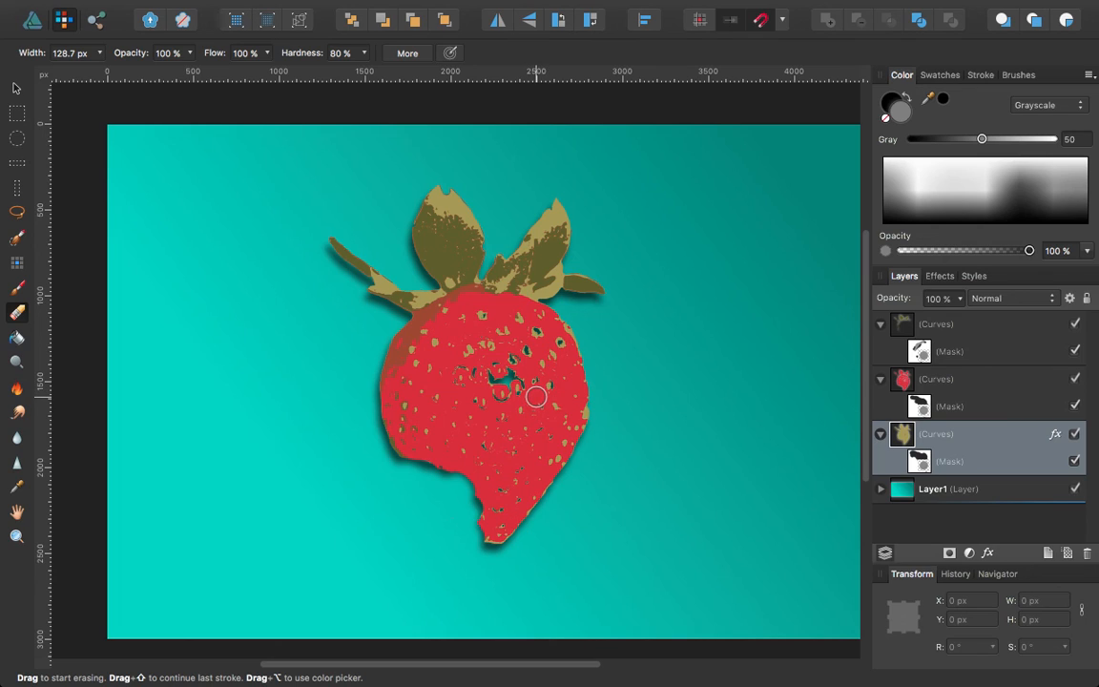
mouse_move(561, 395)
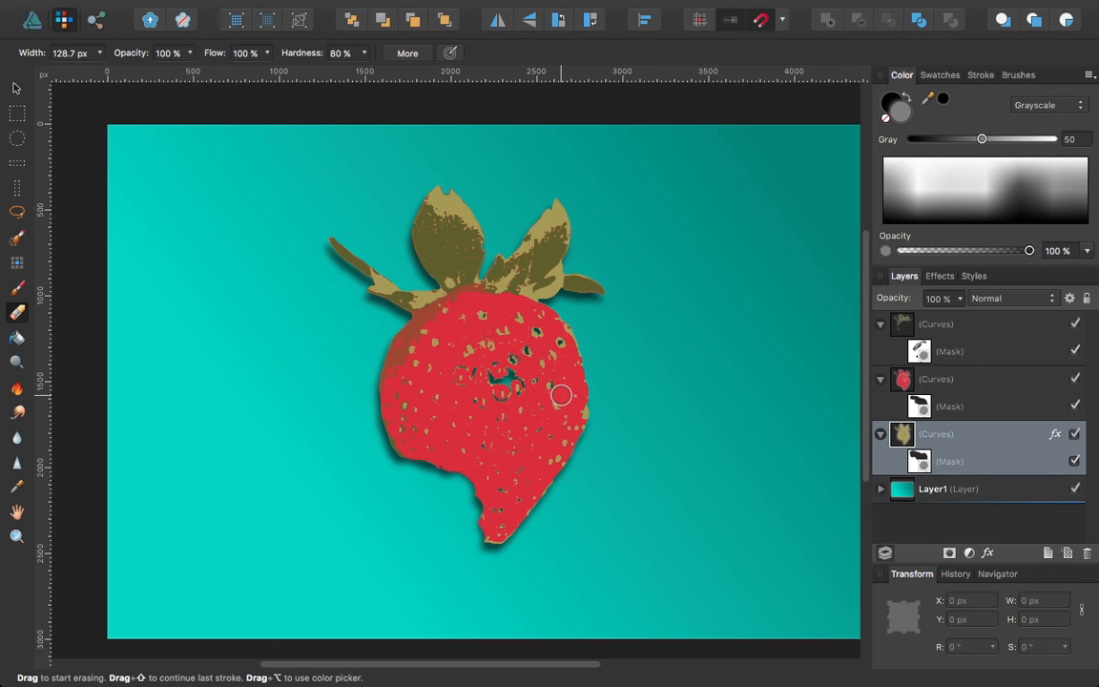